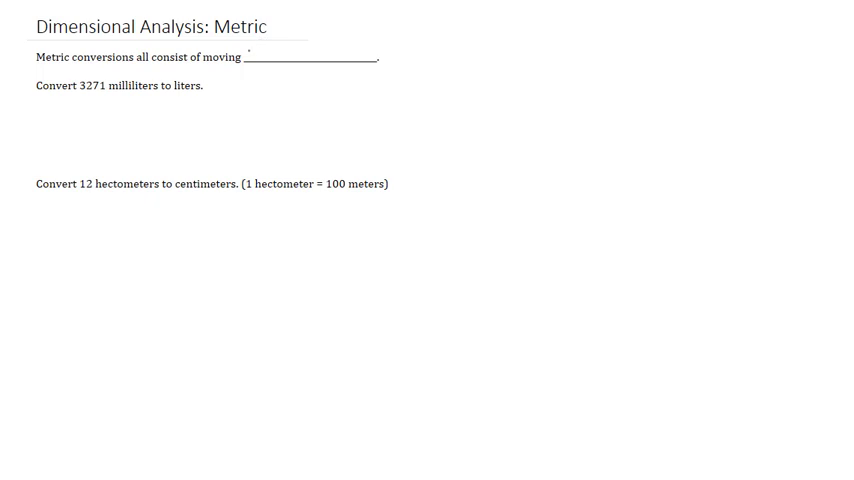
Handwrite "DECIMAL POINTS" in the blank after "Metric conversions all consist of moving"
{"action": "type", "text": "DECIMAL"}
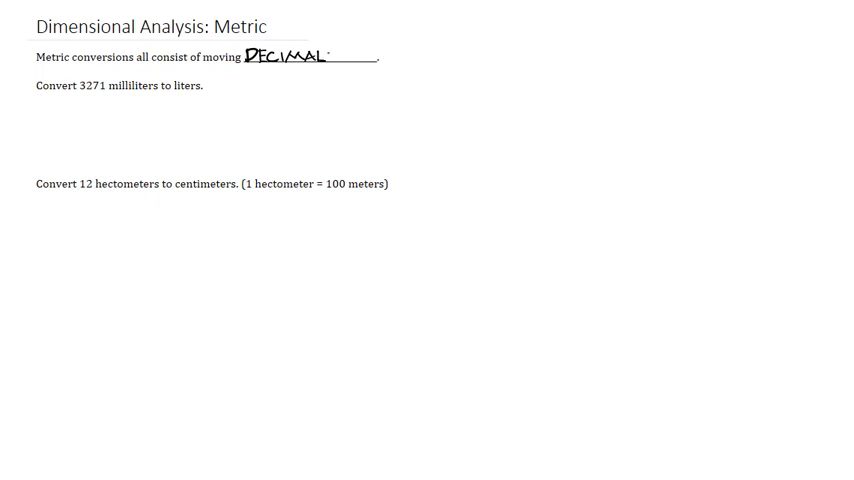
{"action": "type", "text": "POI"}
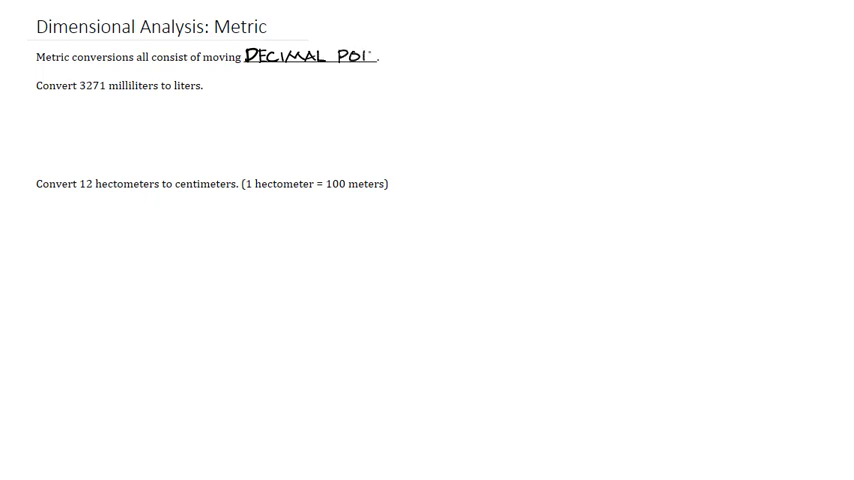
{"action": "type", "text": "NTS"}
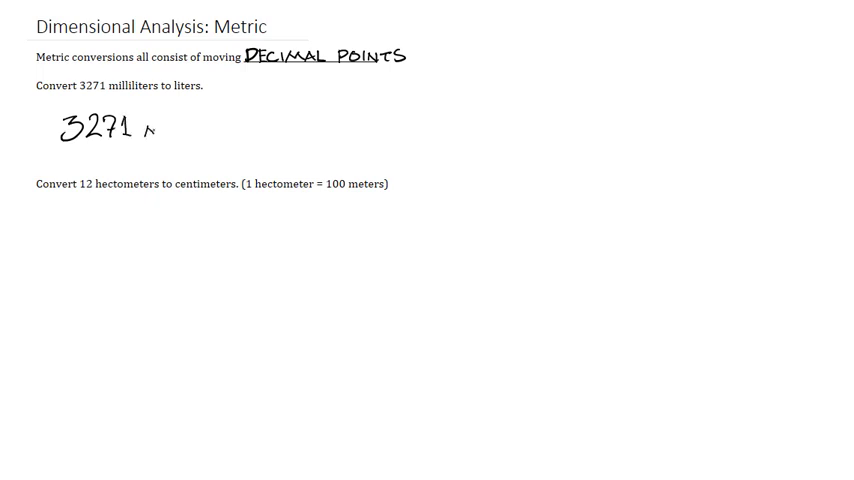
Handwrite 3271 mL · 1 L/1000 mL, cancel the mL units, and write the result 3.271 L
{"action": "type", "text": "mL ·"}
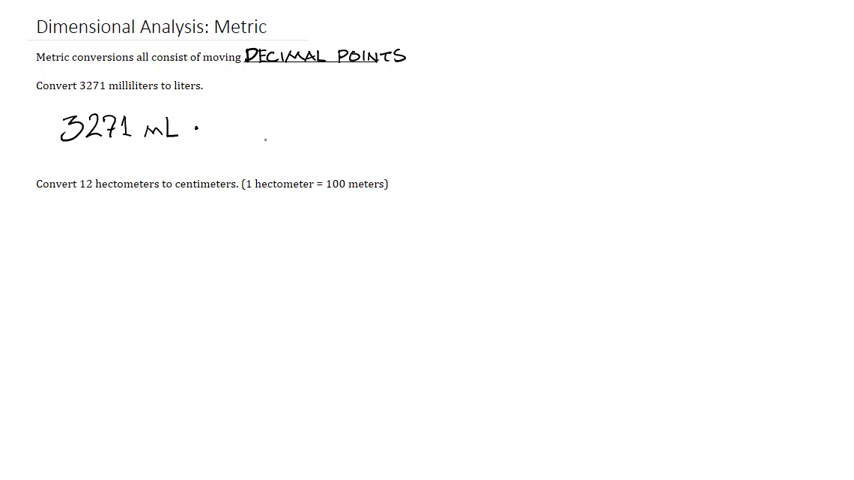
{"action": "type", "text": "mL"}
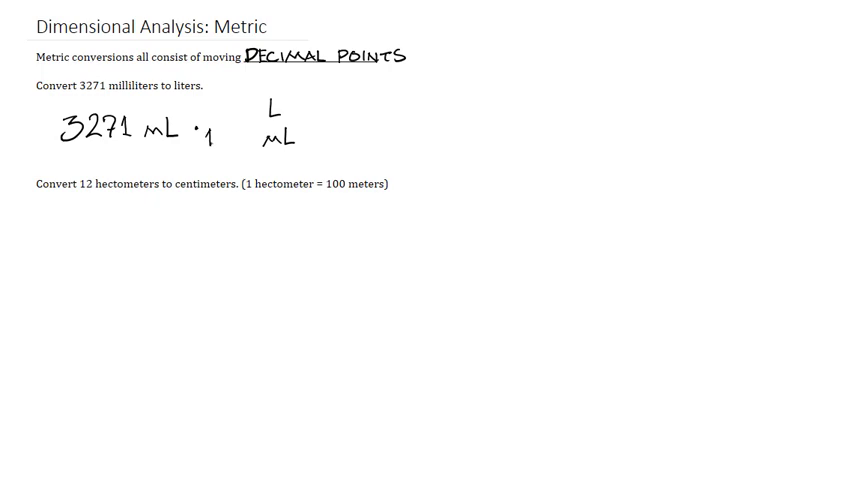
{"action": "type", "text": "1000"}
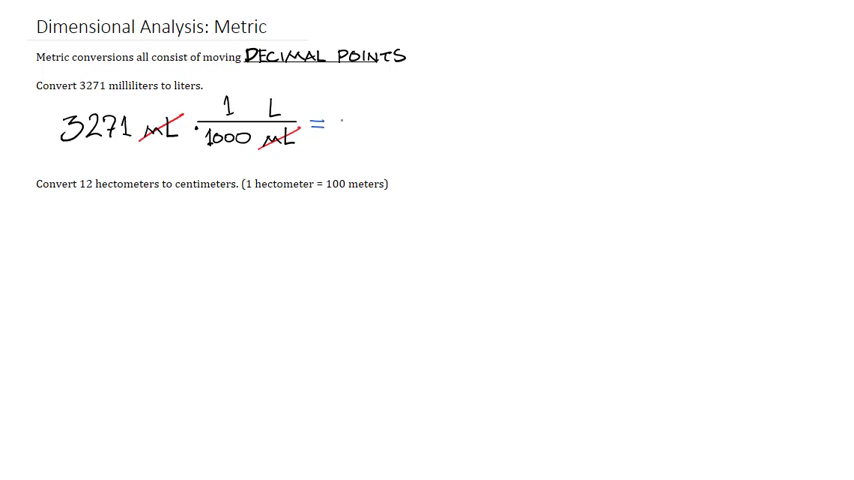
{"action": "type", "text": "3.27"}
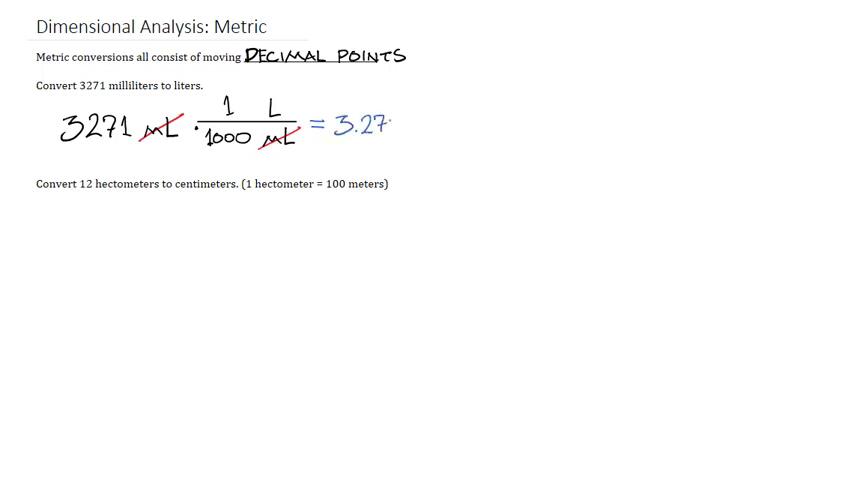
{"action": "type", "text": "1 L"}
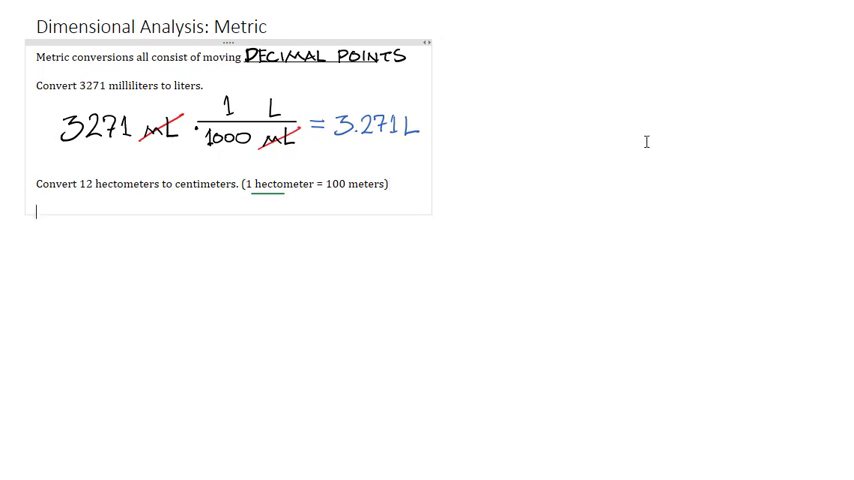
Add typed lines: 1 hectoliter = 100 liters, 1 hectogram = 100 grams, 1 hectocandela = 100 candelas
{"action": "type", "text": "1 hectoliter = 100 liters"}
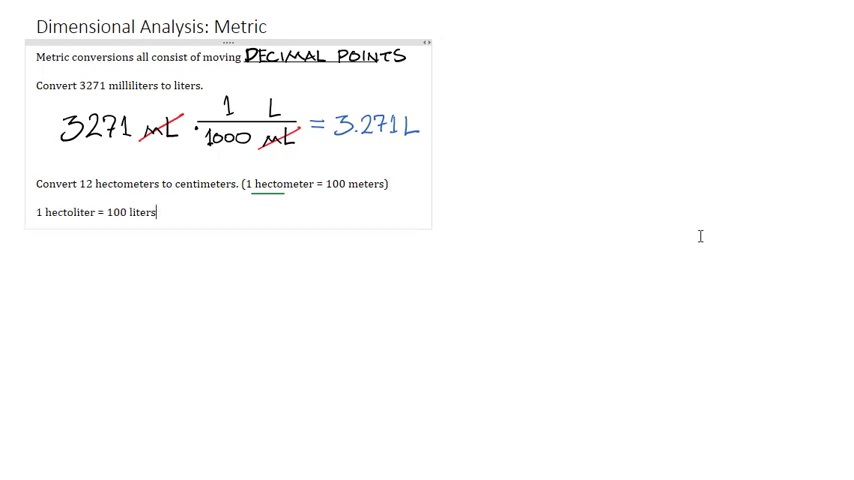
{"action": "type", "text": "1 hectogram = 100 grams"}
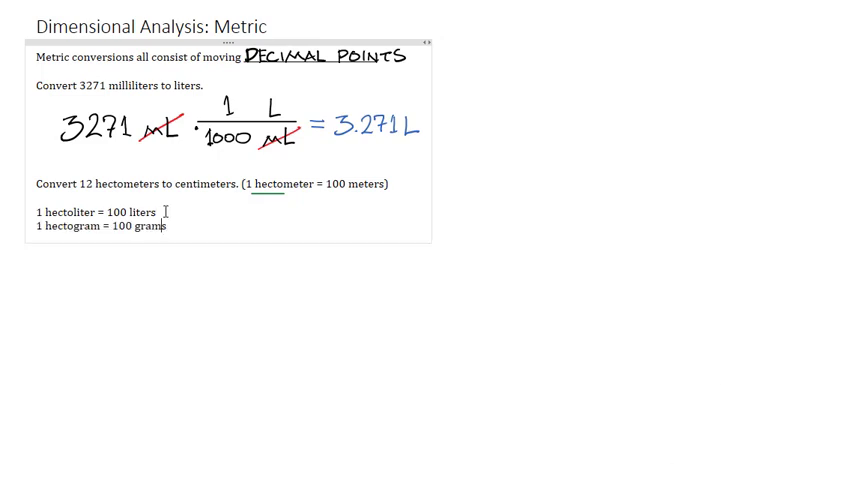
{"action": "type", "text": "1 hectocandela = 100 candelas"}
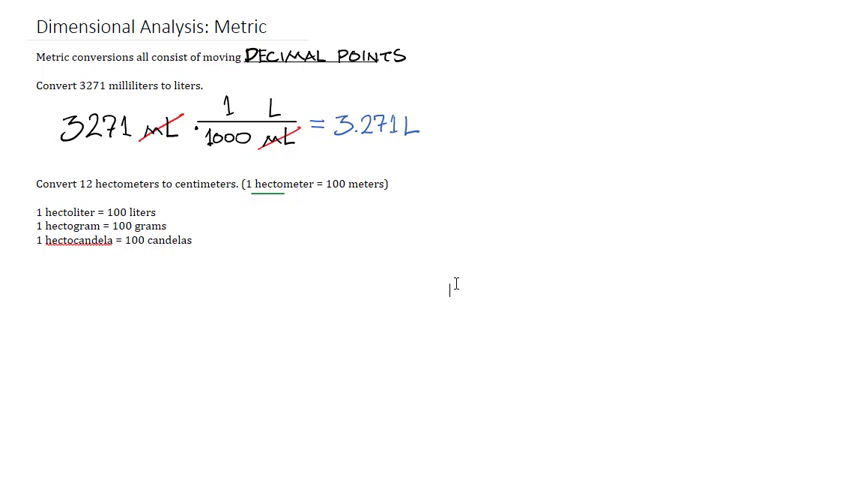
{"action": "mouse_move", "coordinate": [540, 308]}
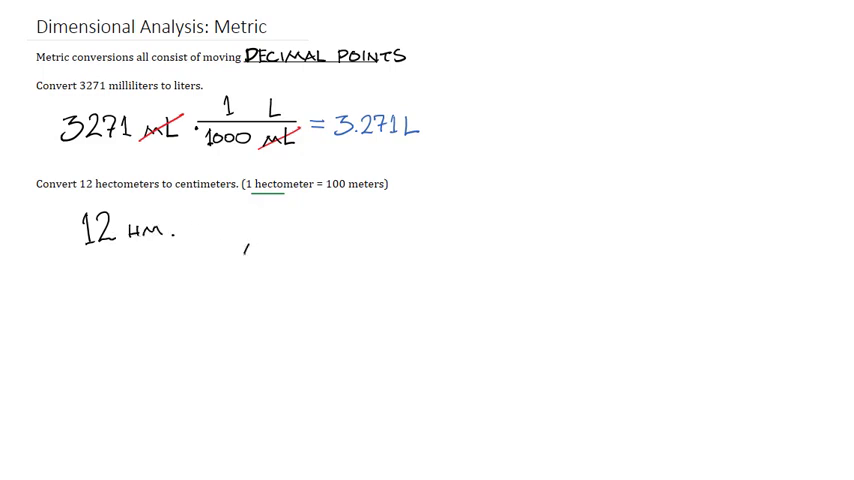
Handwrite 12 hm · 100 m/1 hm · 100 cm/1 m with cancelled units, ending at 120,000 cm
{"action": "type", "text": "HM"}
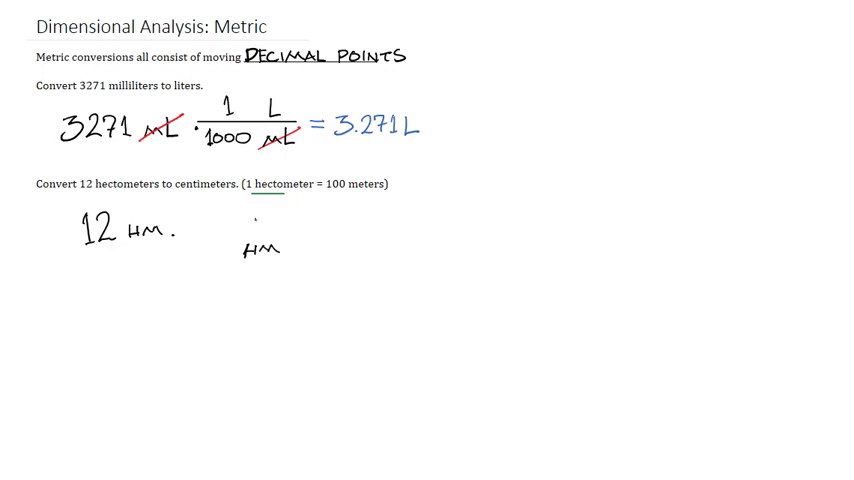
{"action": "type", "text": "M"}
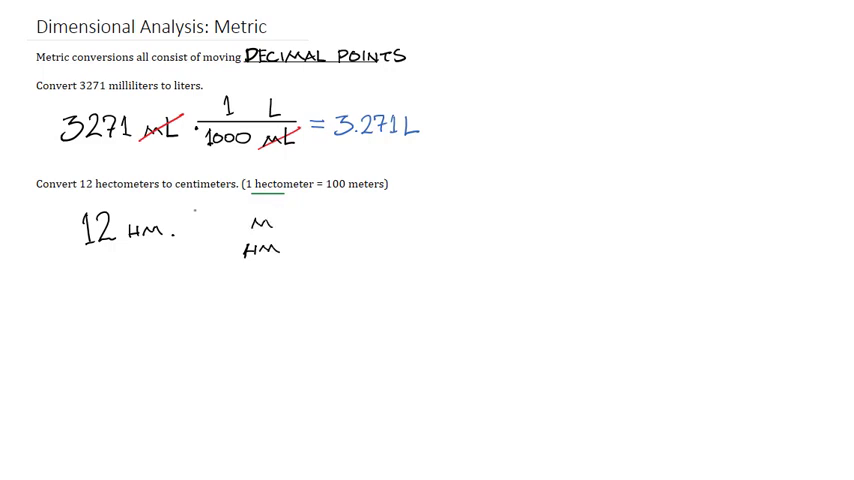
{"action": "type", "text": "100"}
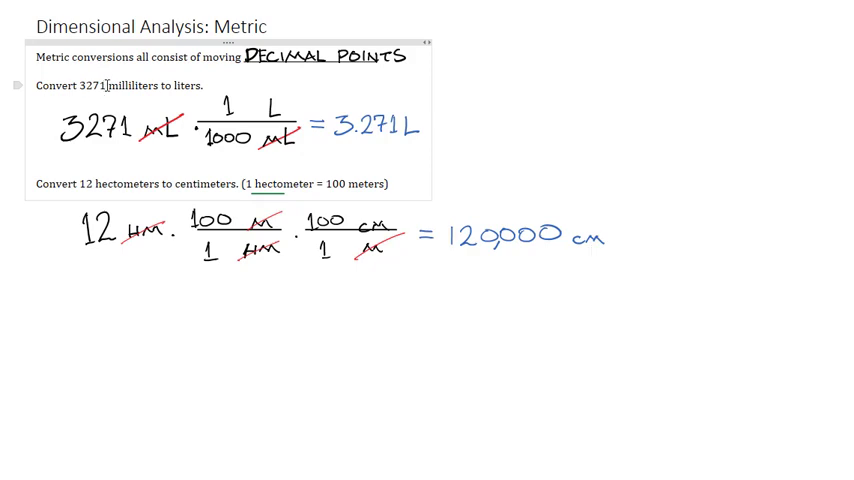
{"action": "double_click", "coordinate": [90, 84]}
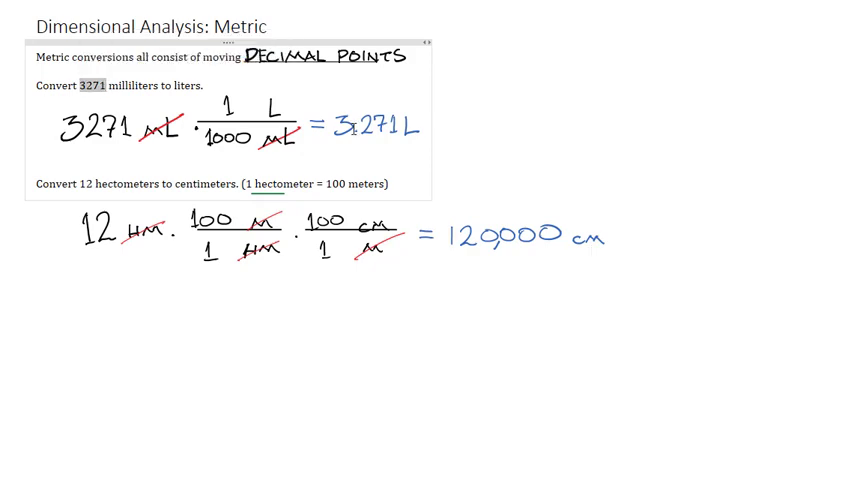